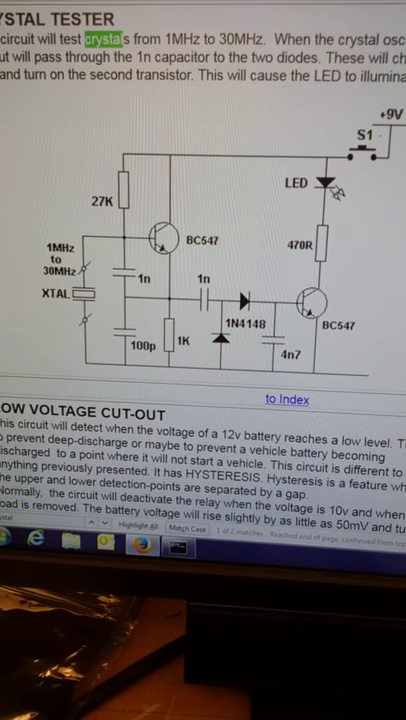
scroll("down", 3)
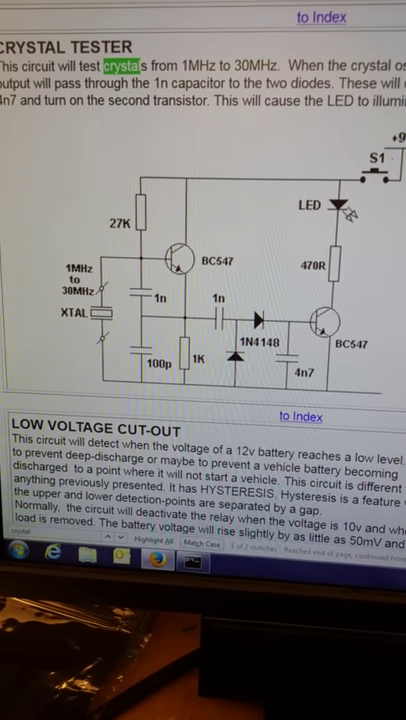
scroll("down", 3)
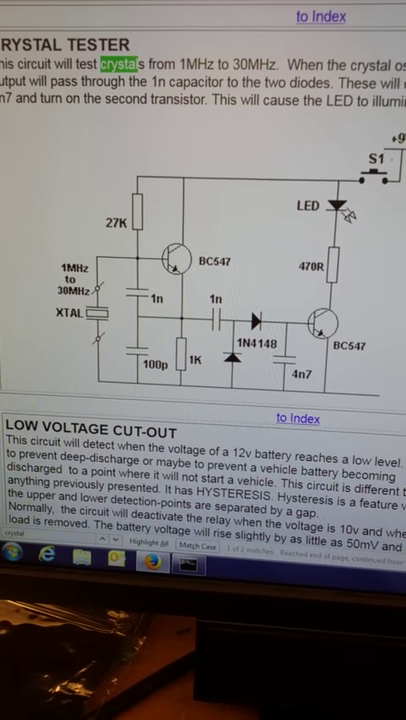
scroll("down", 3)
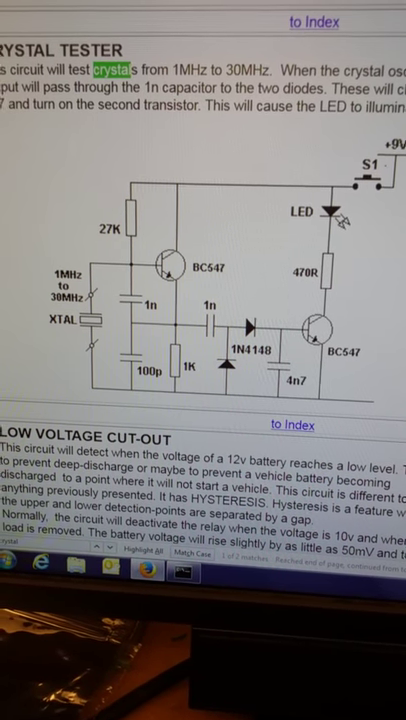